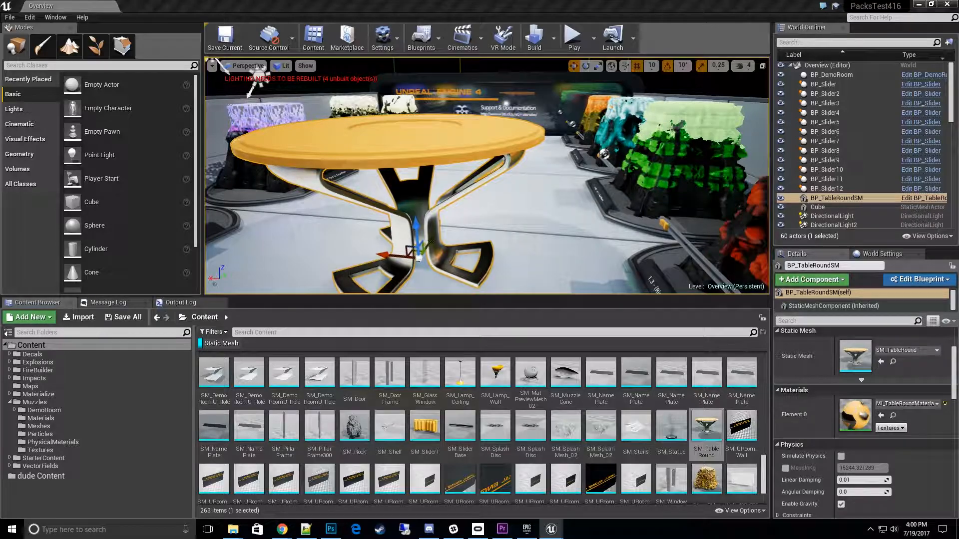
Bring SM_TableRound from the Content Browser into the Static Mesh Editor
double_click(705, 428)
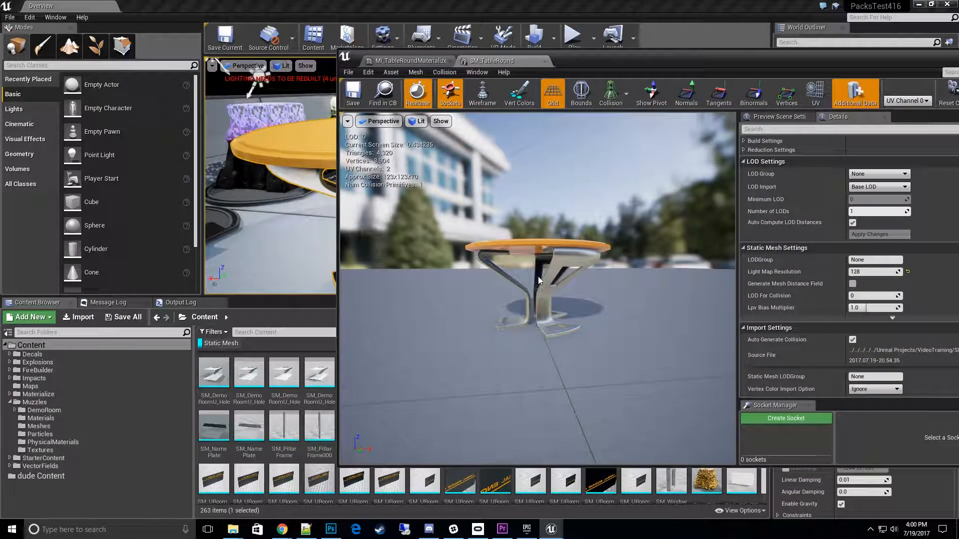
mouse_move(600, 236)
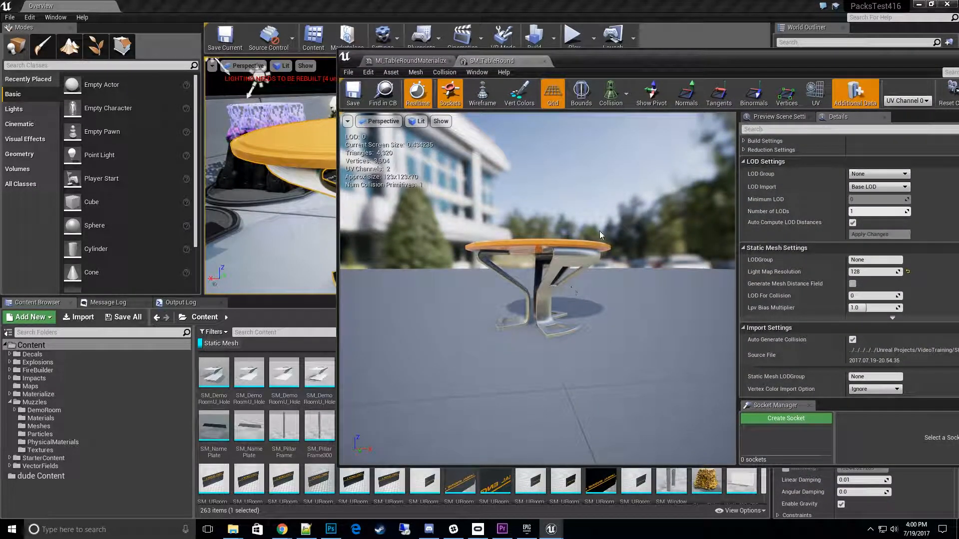
mouse_move(697, 78)
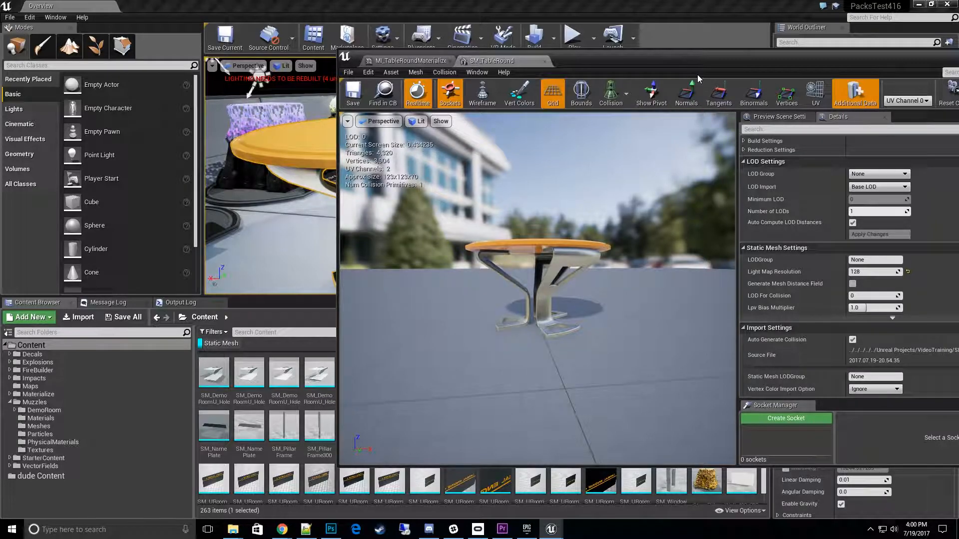
mouse_move(702, 62)
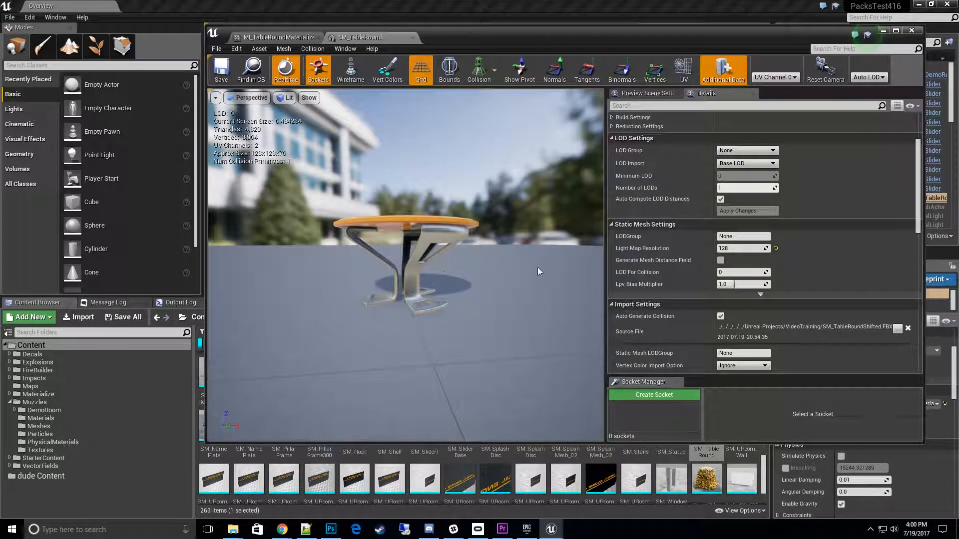
Reach the Transform section in Details and set Import Translation Z to -50.0
scroll(down, 3)
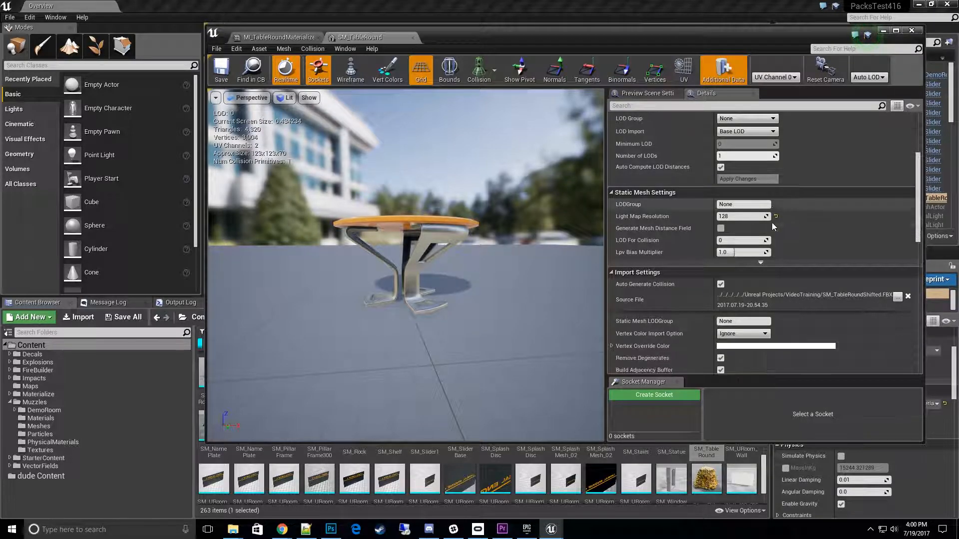
scroll(down, 3)
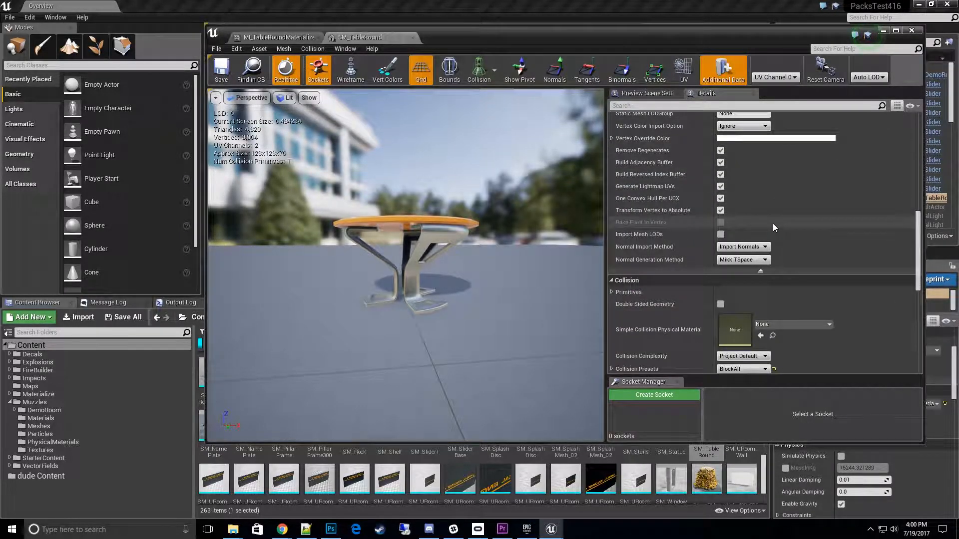
scroll(down, 3)
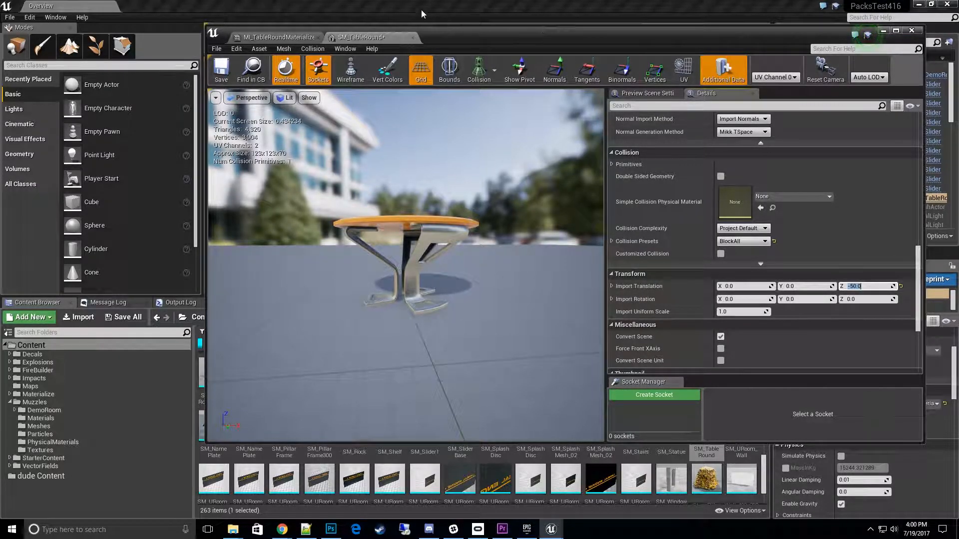
Reimport SM_TableRound via the Asset menu so the -50 Z offset takes effect
click(259, 48)
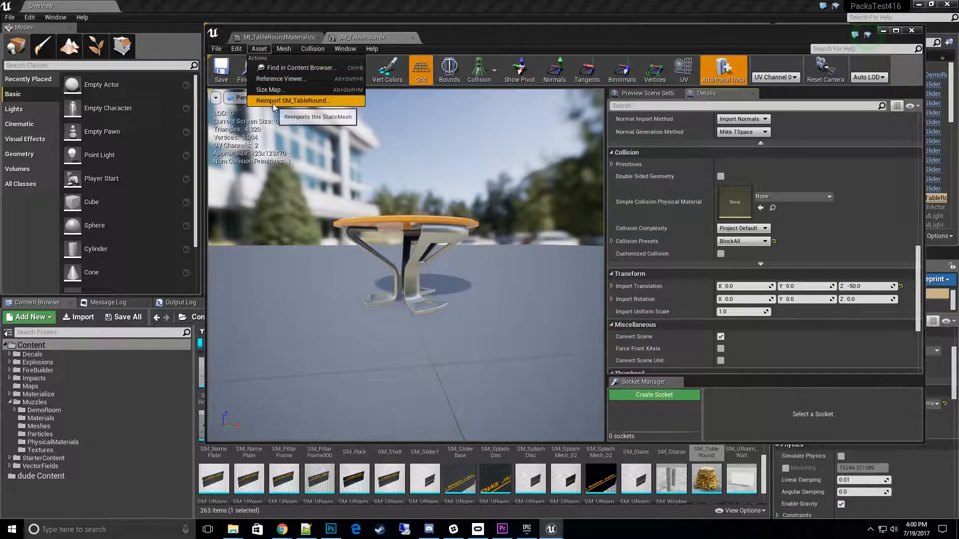
click(292, 100)
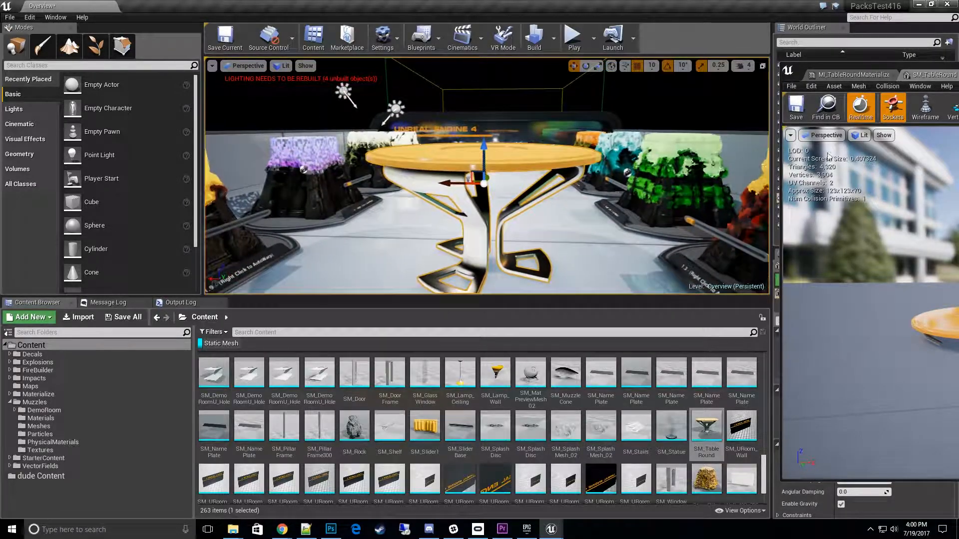
In MI_TableRoundMaterialize, enable the OriginOffsetZ parameter override under Materialize
click(769, 62)
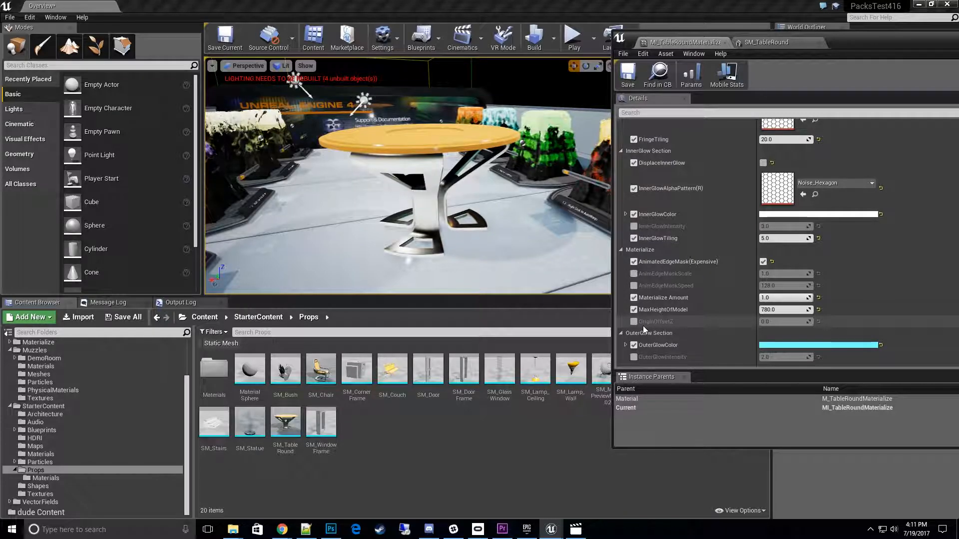
click(634, 321)
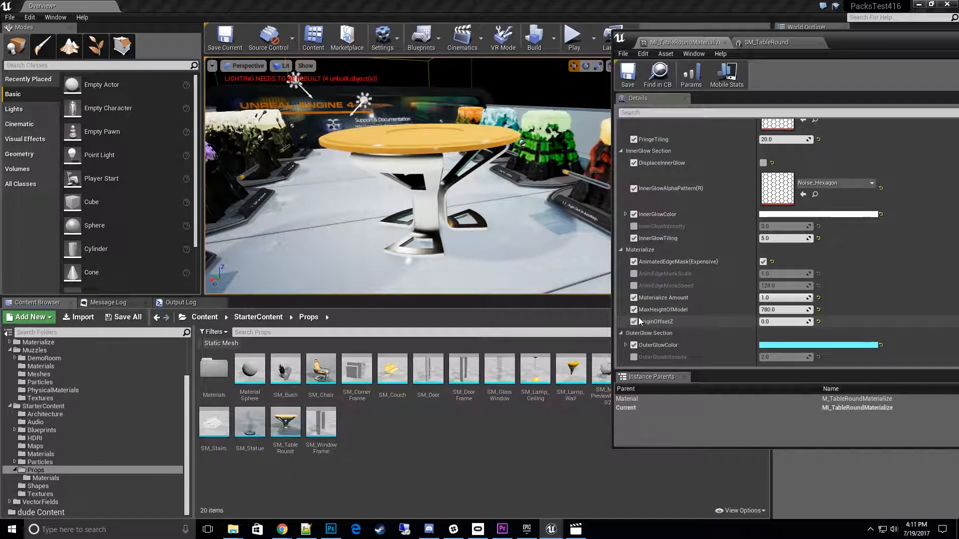